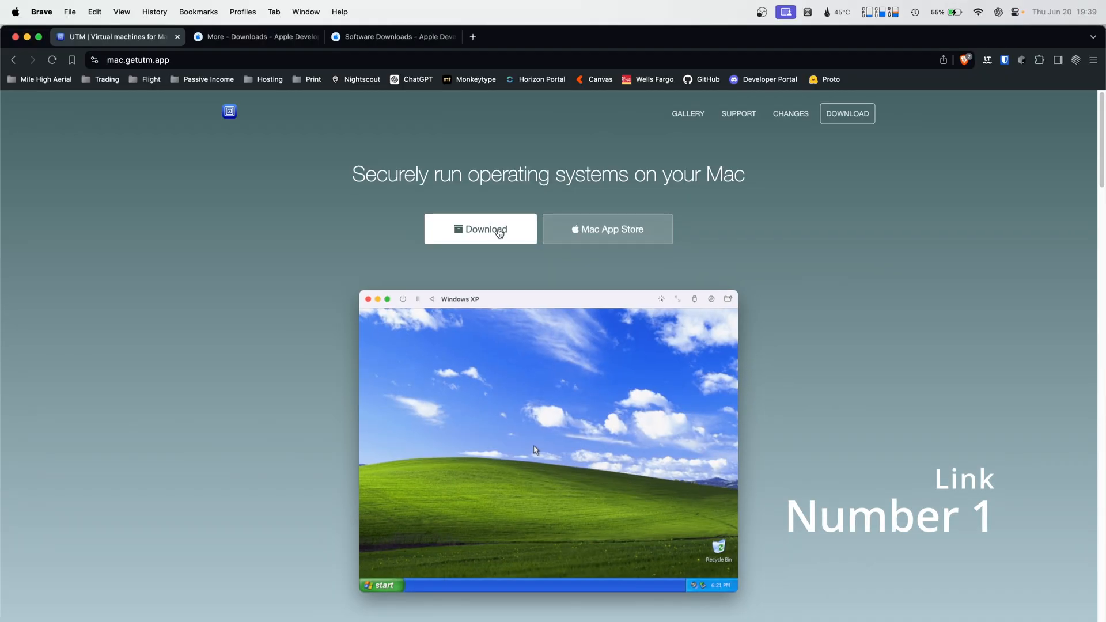
- Start the UTM download and expand the Xcode 16 beta entry on Apple's developer downloads
{"action": "left_click", "coordinate": [254, 37]}
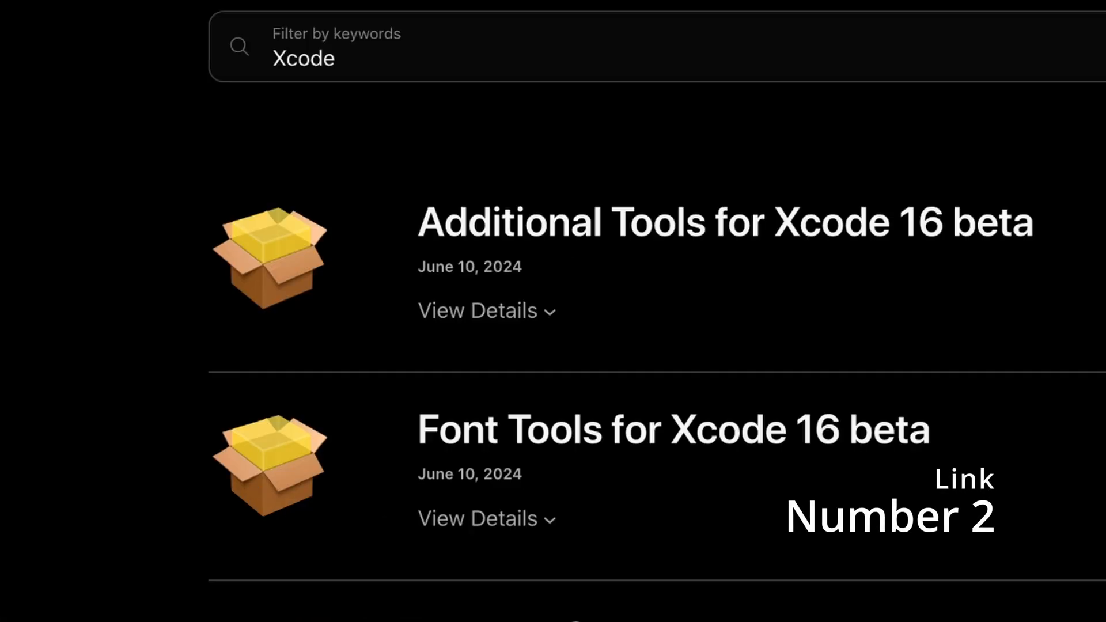
{"action": "scroll", "scroll_direction": "down", "scroll_amount": 3}
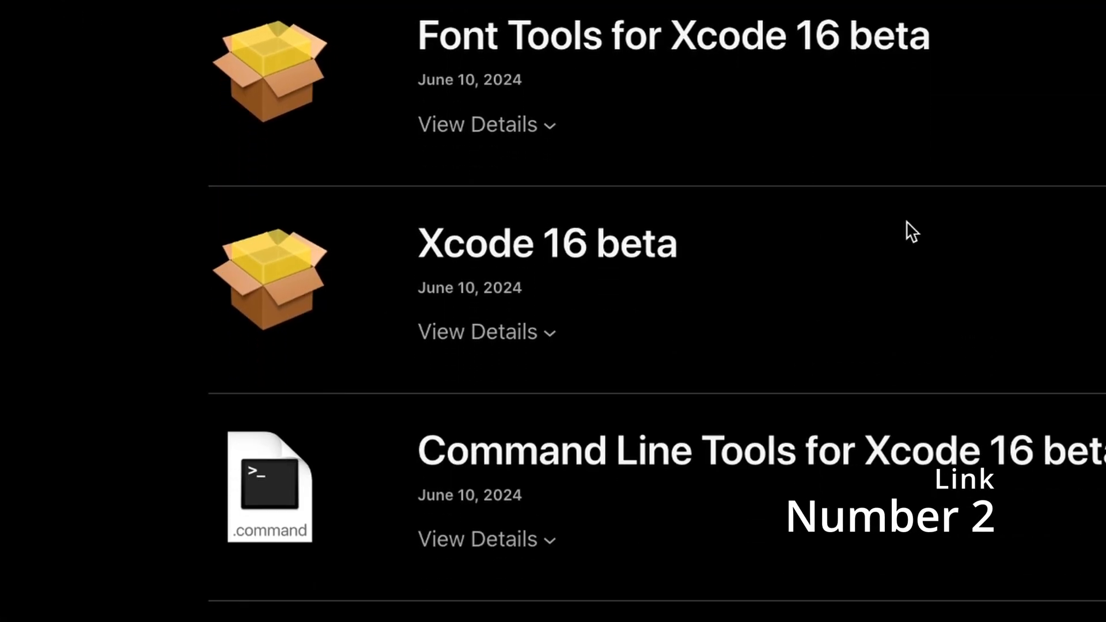
{"action": "left_click", "coordinate": [477, 331]}
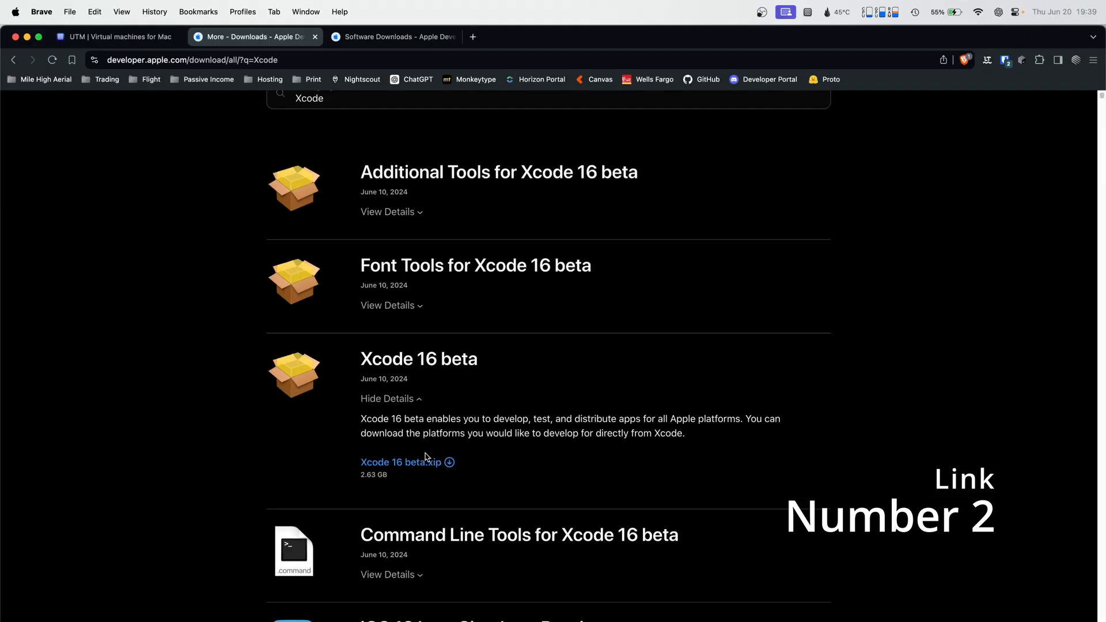
{"action": "mouse_move", "coordinate": [435, 468]}
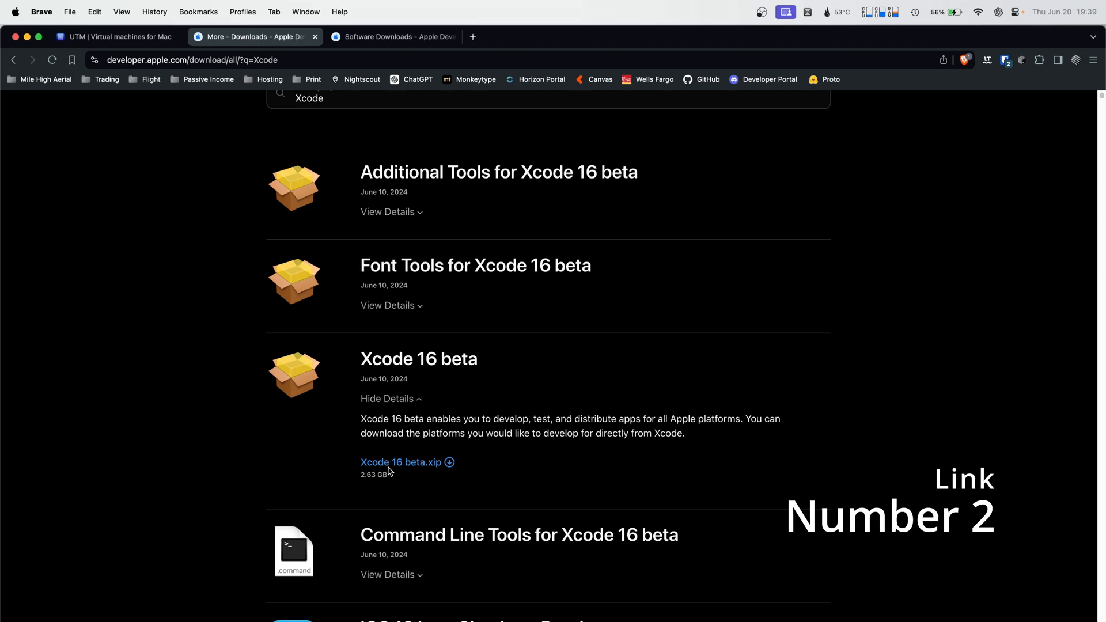
- Download the Xcode 16 beta archive and the macOS 15 beta restore image for Apple silicon
{"action": "left_click", "coordinate": [401, 462]}
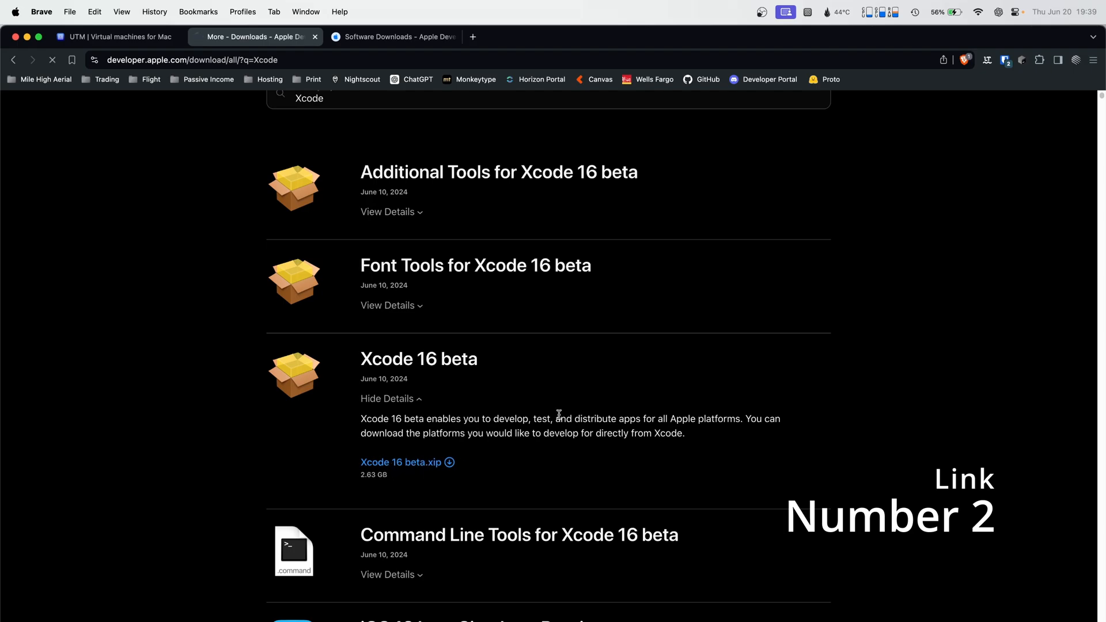
{"action": "left_click", "coordinate": [392, 37]}
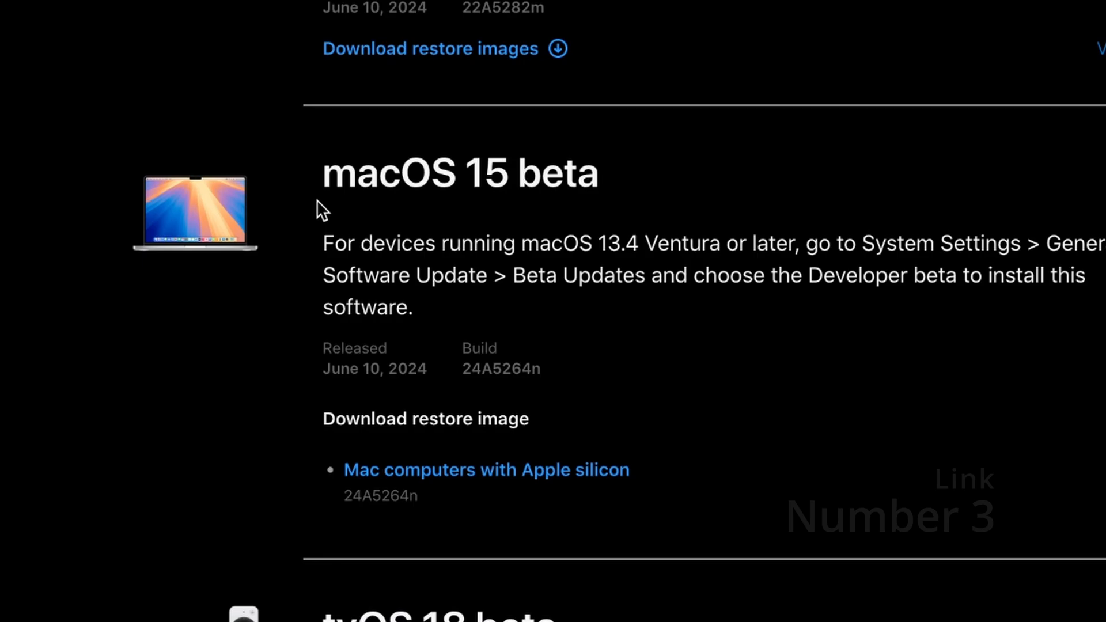
{"action": "mouse_move", "coordinate": [483, 491]}
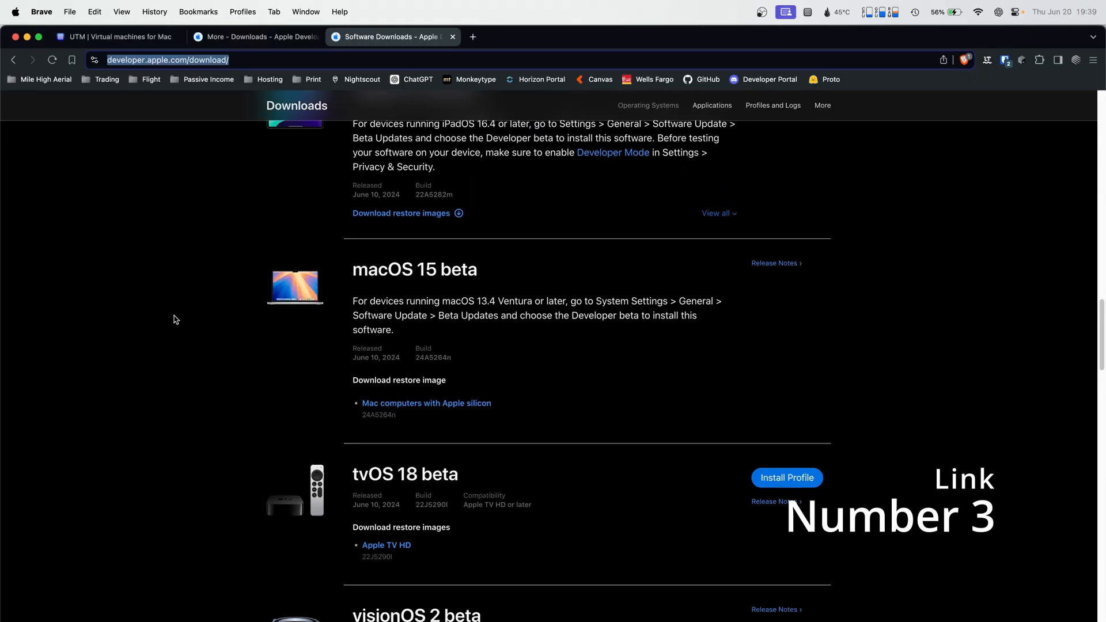
{"action": "scroll", "scroll_direction": "down", "scroll_amount": 3}
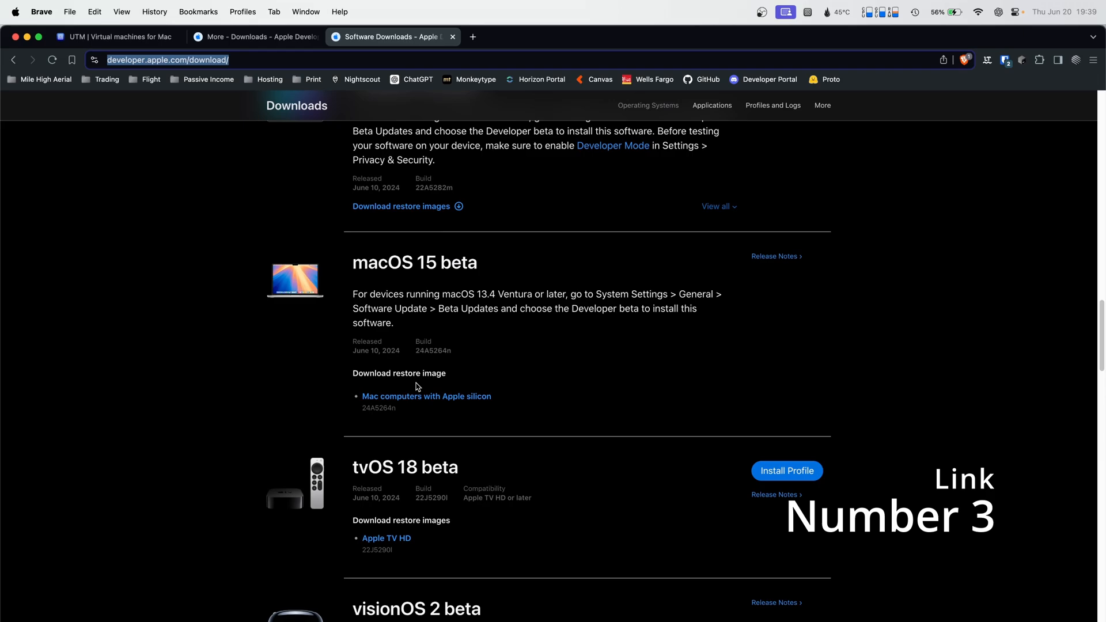
{"action": "left_click", "coordinate": [427, 395]}
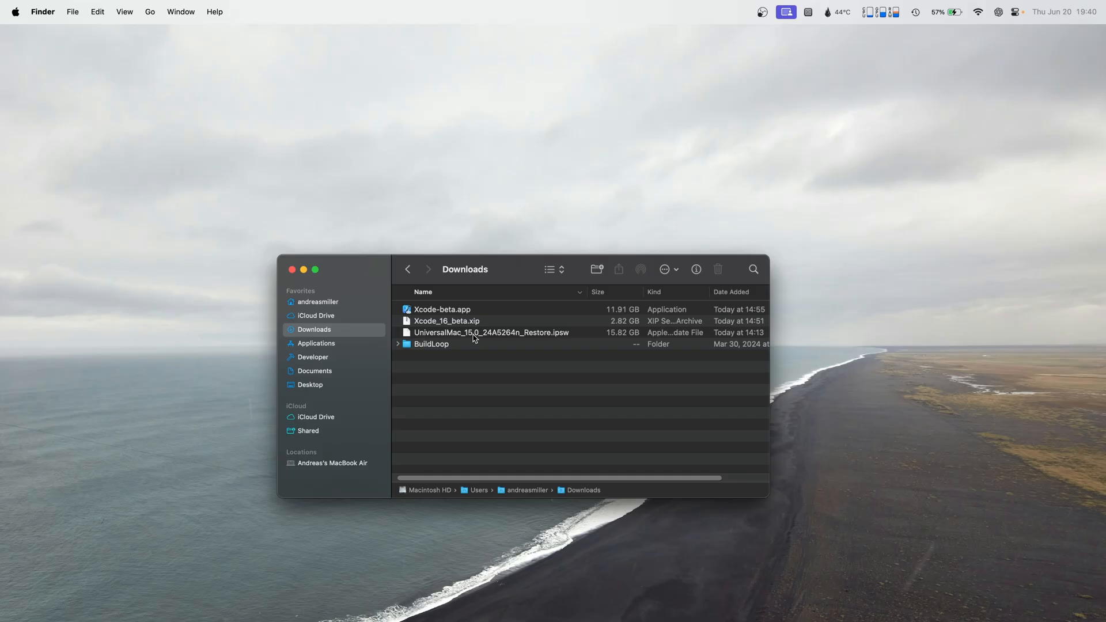
- Show the package contents of Xcode-beta.app and browse to its Packages folder
{"action": "right_click", "coordinate": [442, 308]}
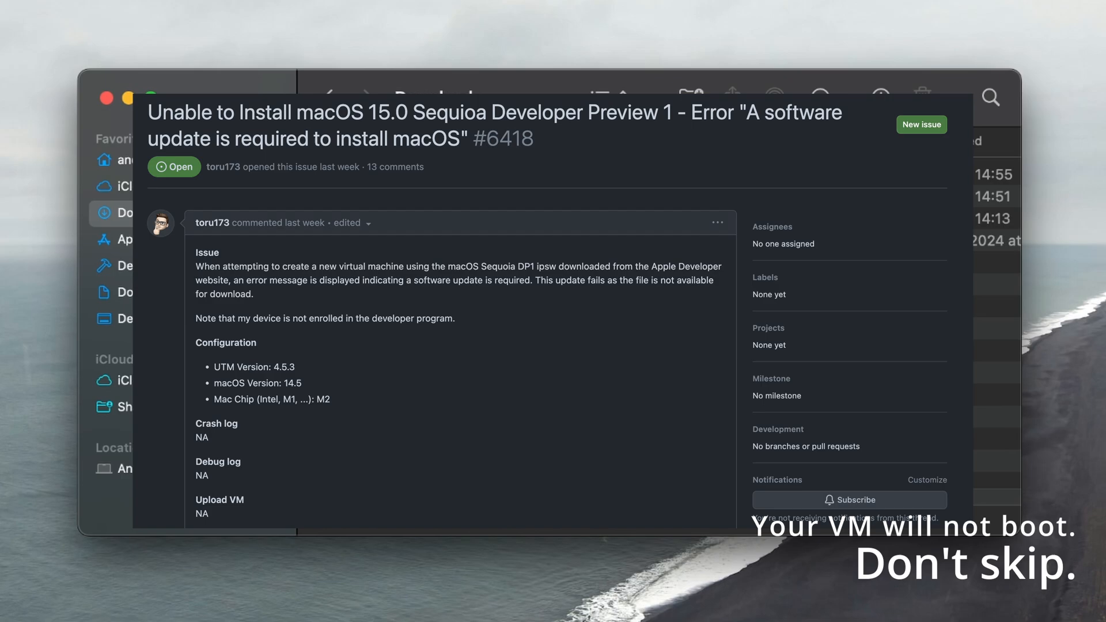
{"action": "right_click", "coordinate": [438, 308]}
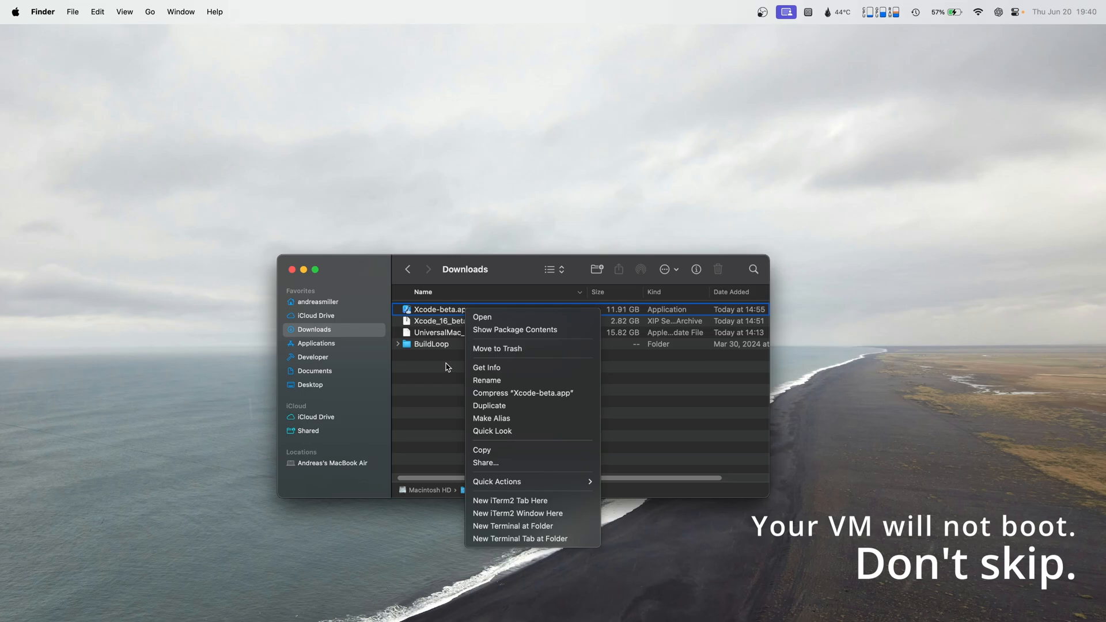
{"action": "mouse_move", "coordinate": [446, 366]}
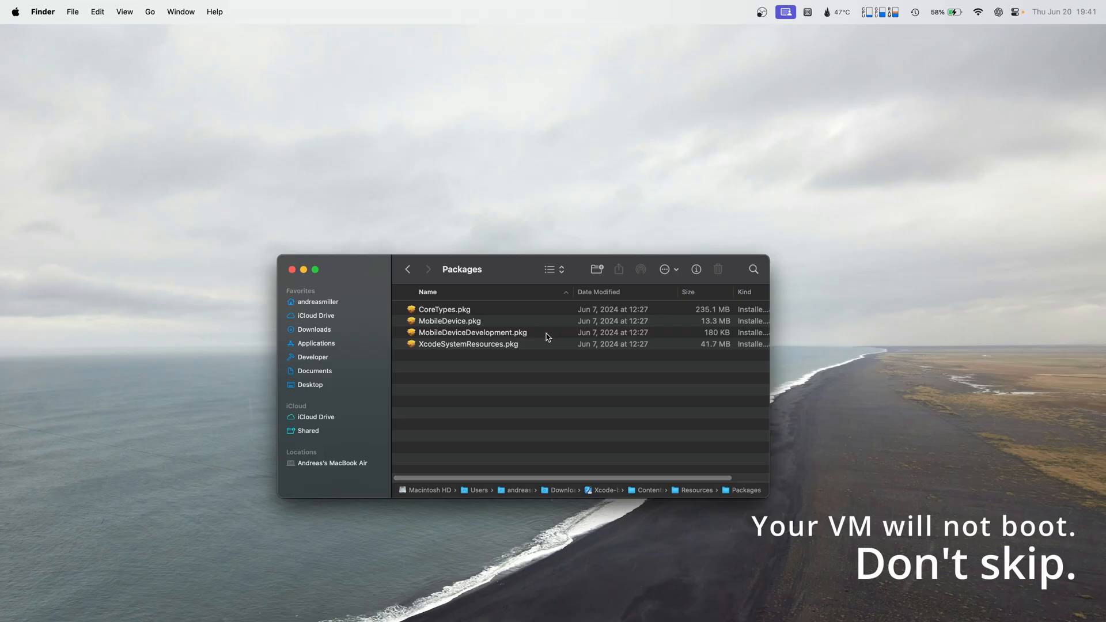
- Run MobileDevice.pkg in Installer and continue past its introduction
{"action": "left_click", "coordinate": [450, 322]}
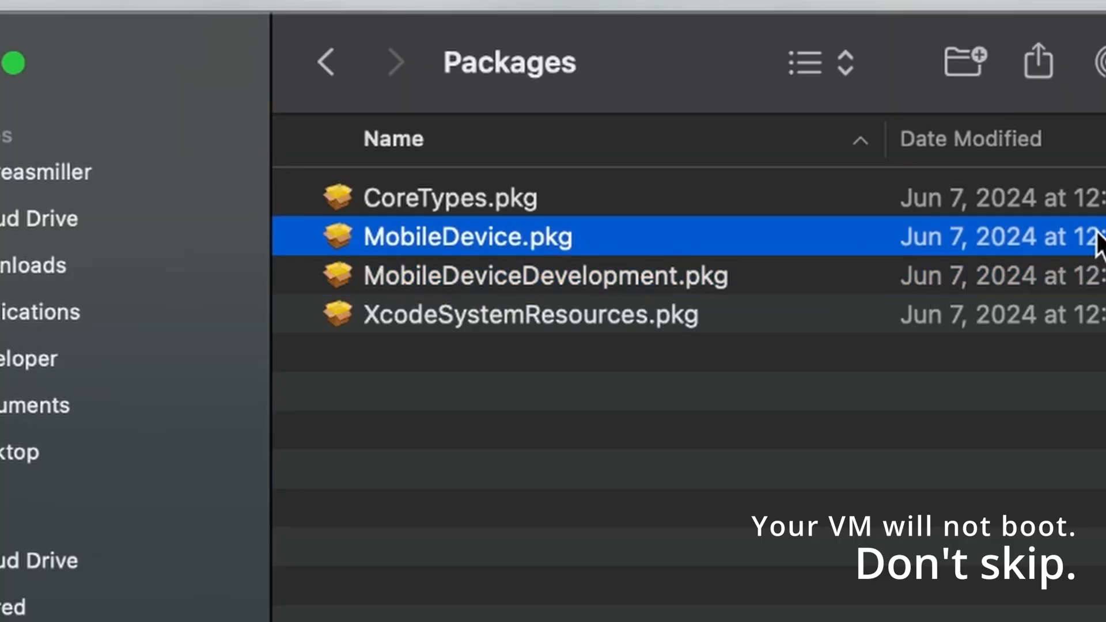
{"action": "double_click", "coordinate": [468, 237]}
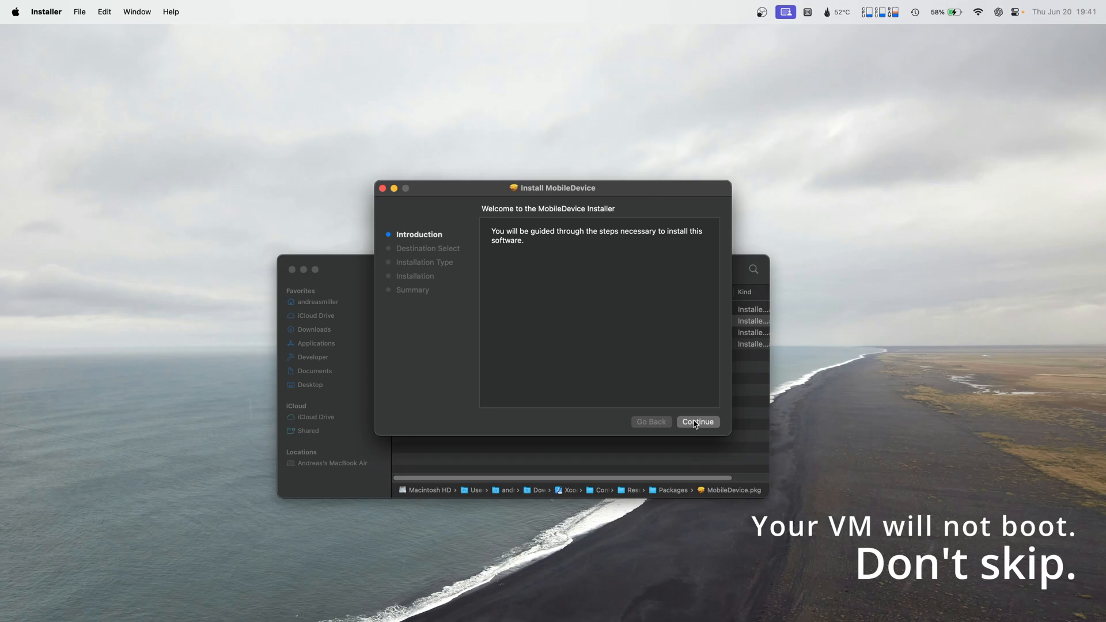
{"action": "left_click", "coordinate": [697, 422]}
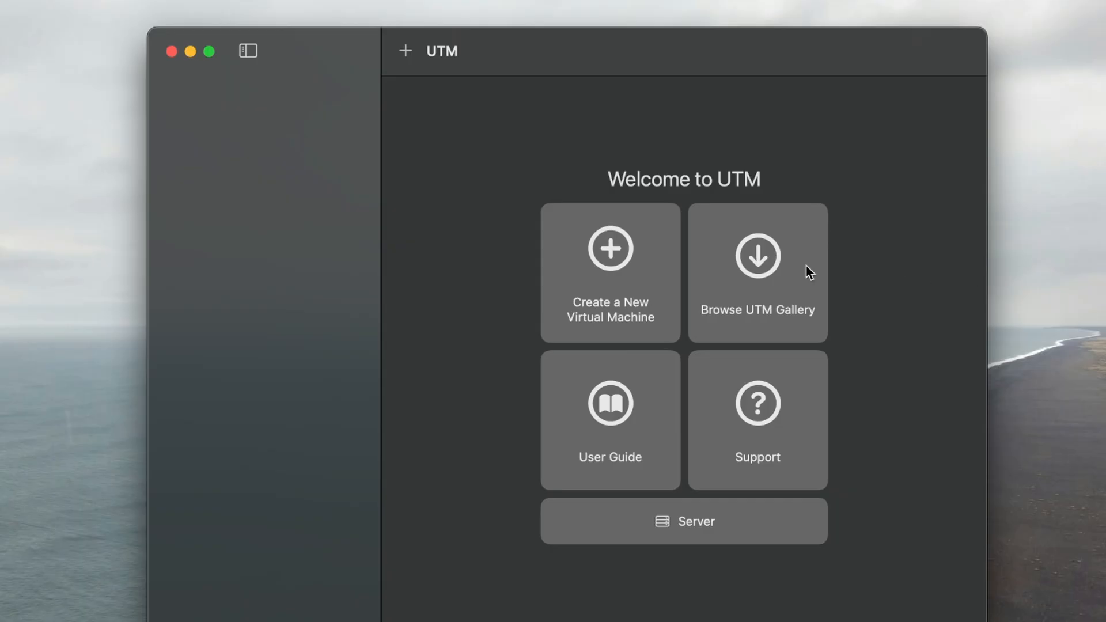
- Create a virtualized macOS VM from the downloaded IPSW with a 64 GB drive and save it
{"action": "left_click", "coordinate": [610, 272]}
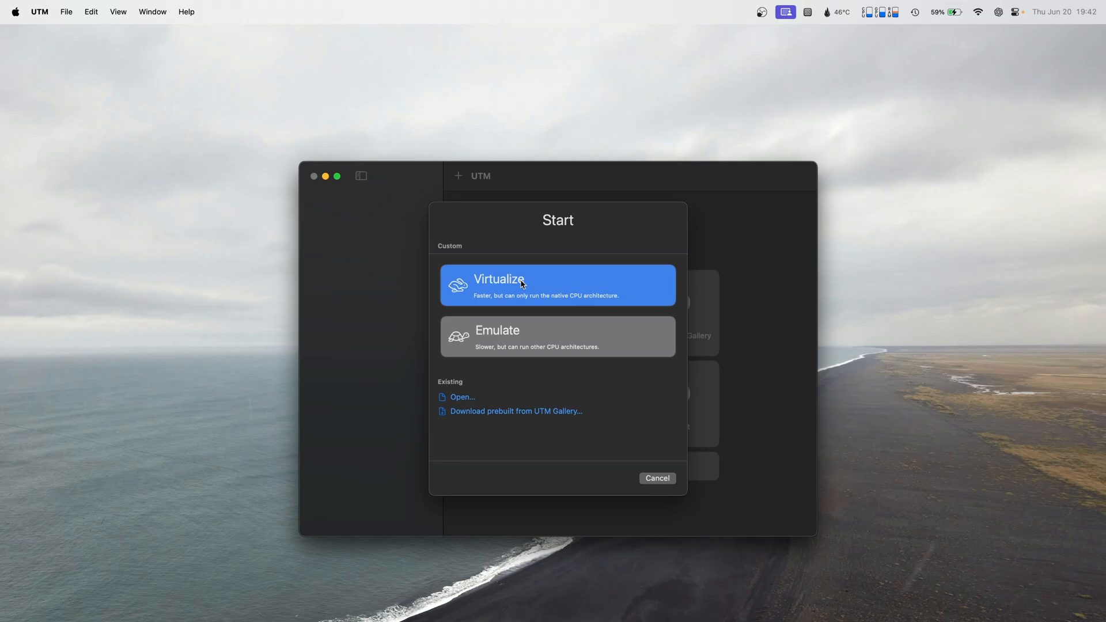
{"action": "left_click", "coordinate": [557, 285]}
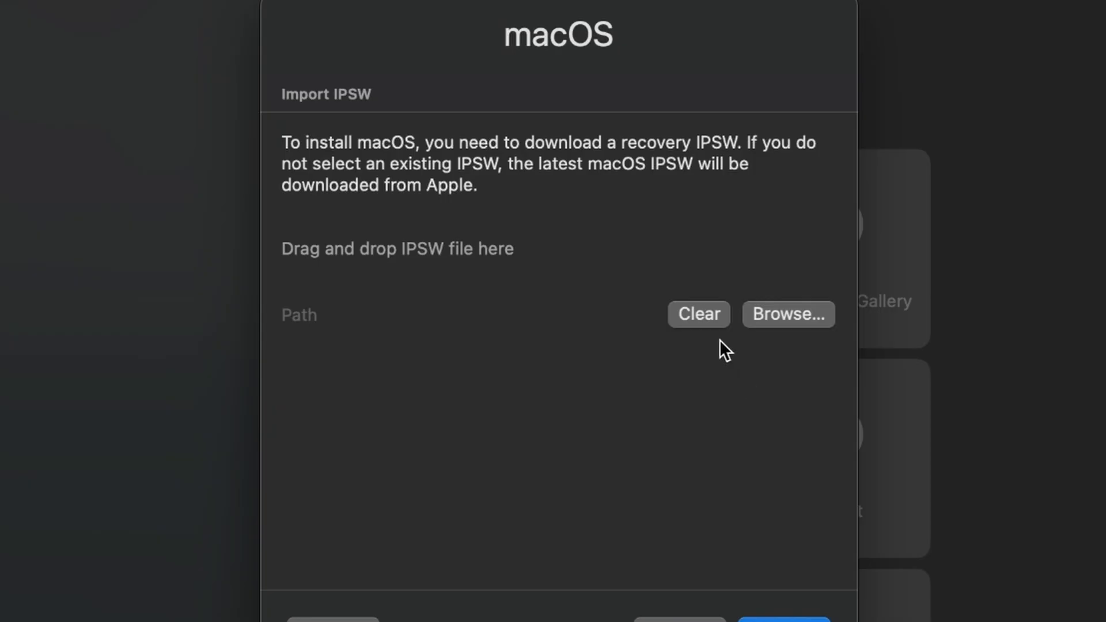
{"action": "left_click", "coordinate": [788, 313]}
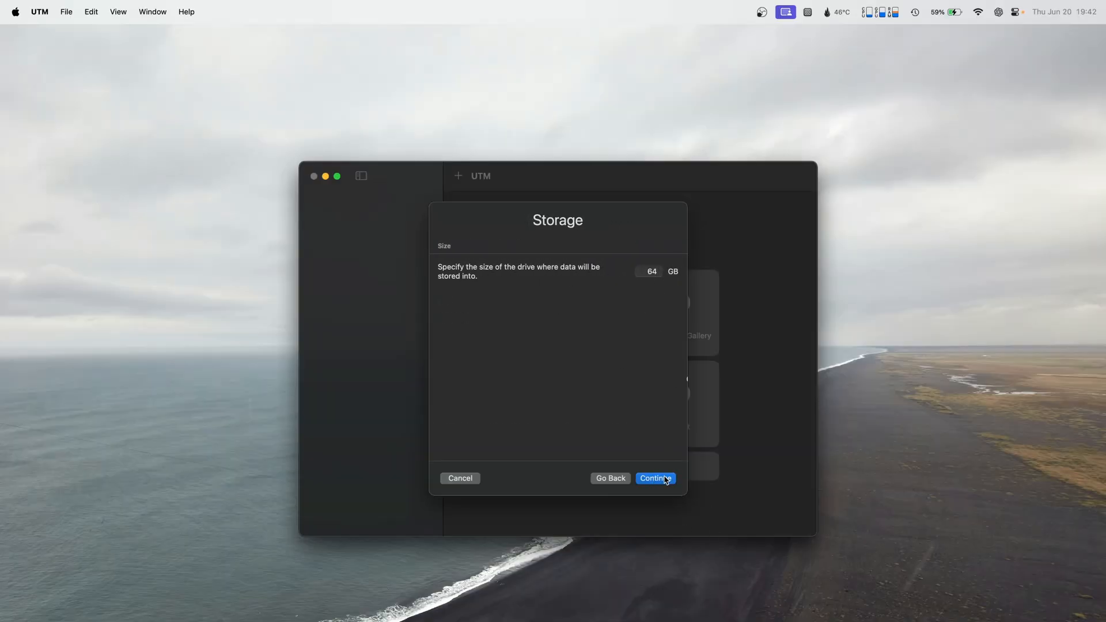
{"action": "left_click", "coordinate": [655, 479]}
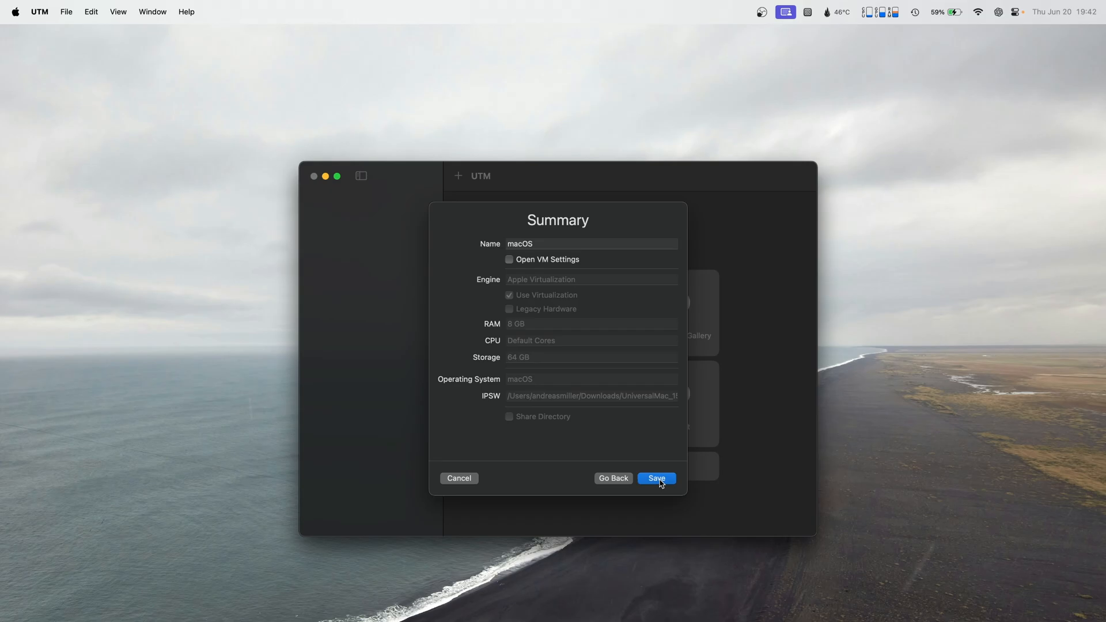
{"action": "left_click", "coordinate": [656, 479]}
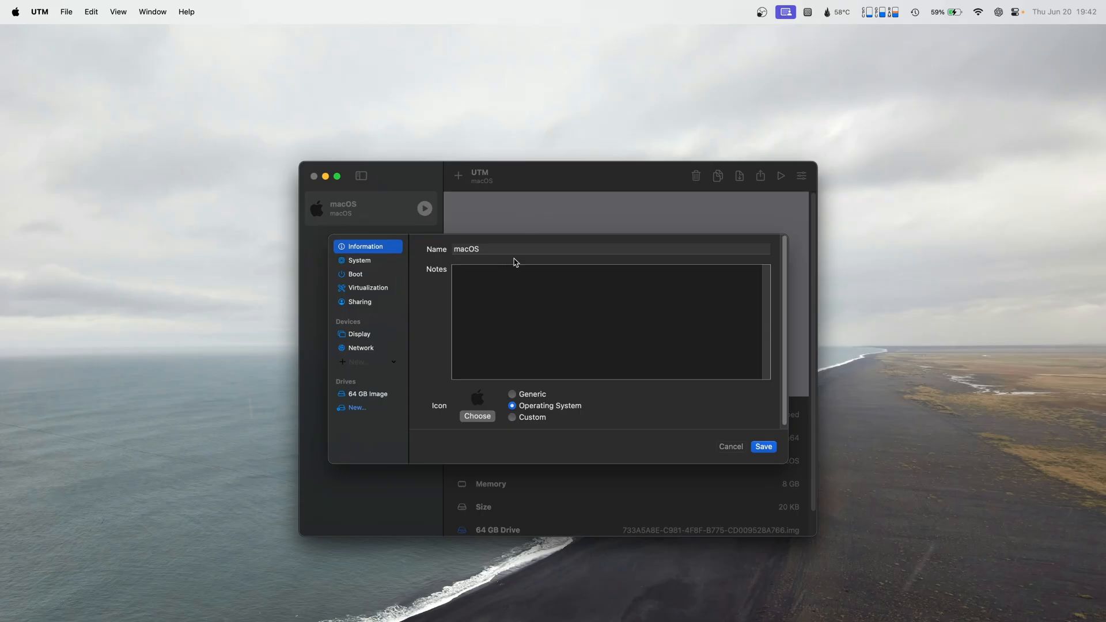
- Set the VM display resolution to 2880 × 1864 (MacBook Air 15-inch, 2022) and save
{"action": "left_click", "coordinate": [358, 334]}
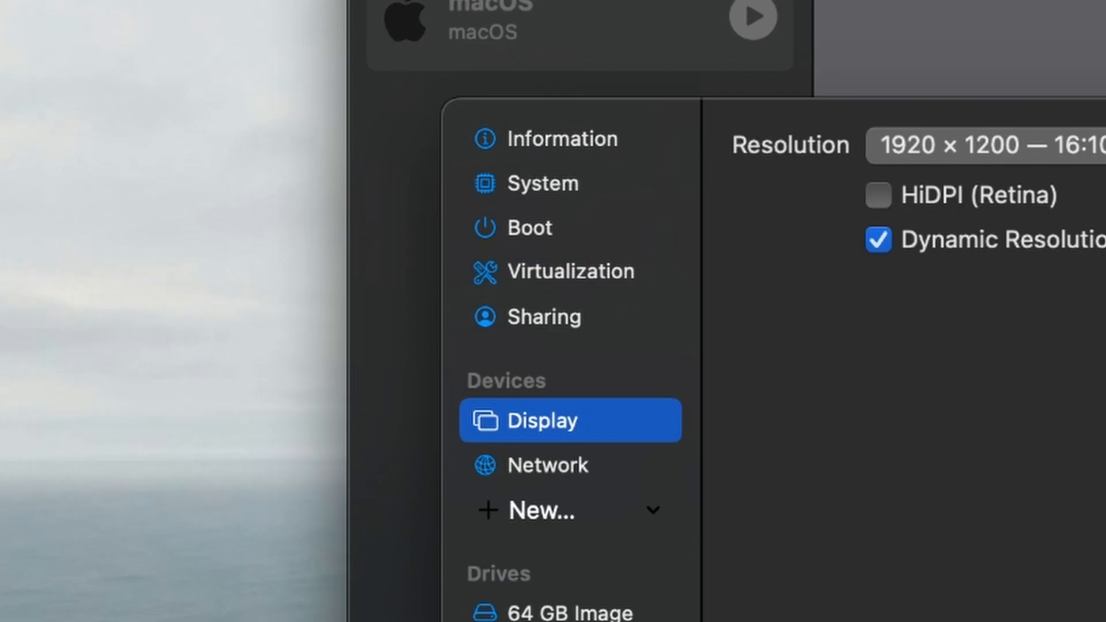
{"action": "left_click", "coordinate": [988, 146]}
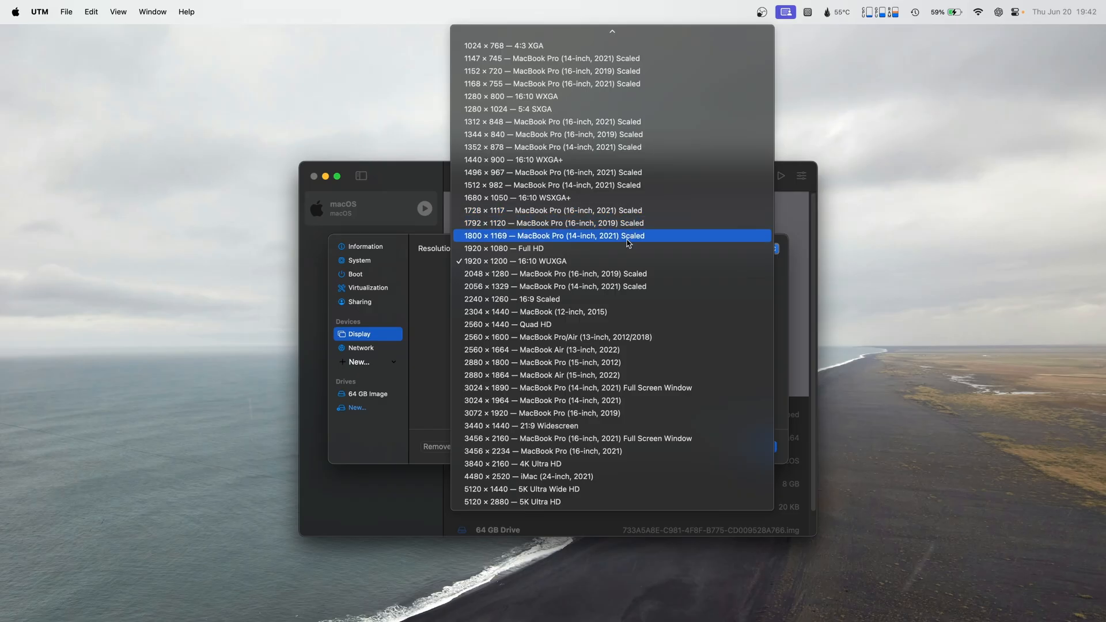
{"action": "mouse_move", "coordinate": [623, 209]}
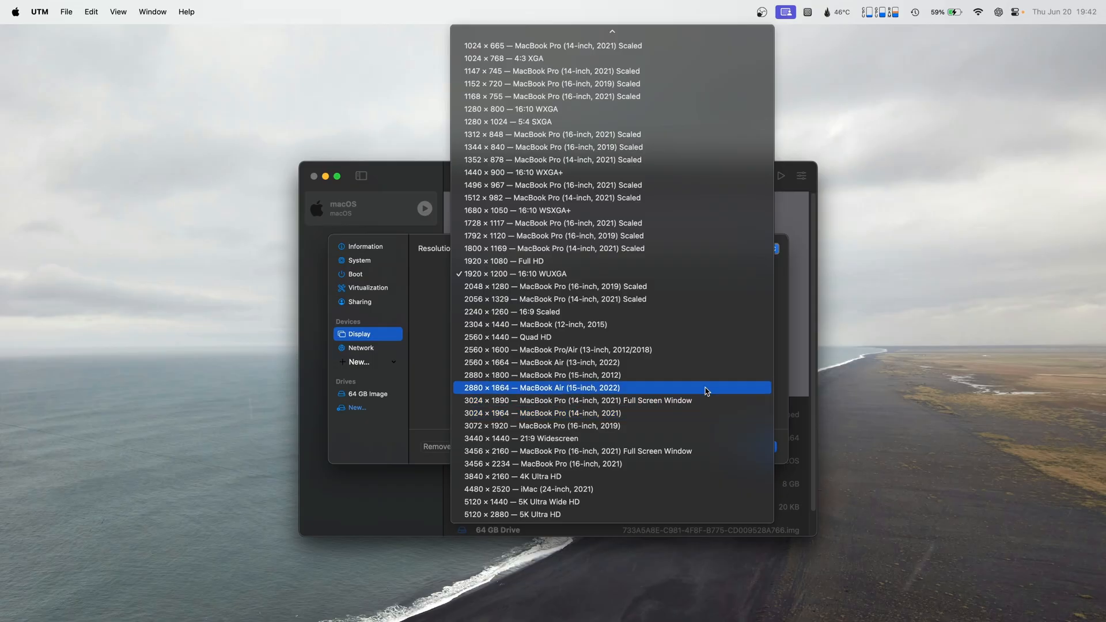
{"action": "left_click", "coordinate": [540, 387]}
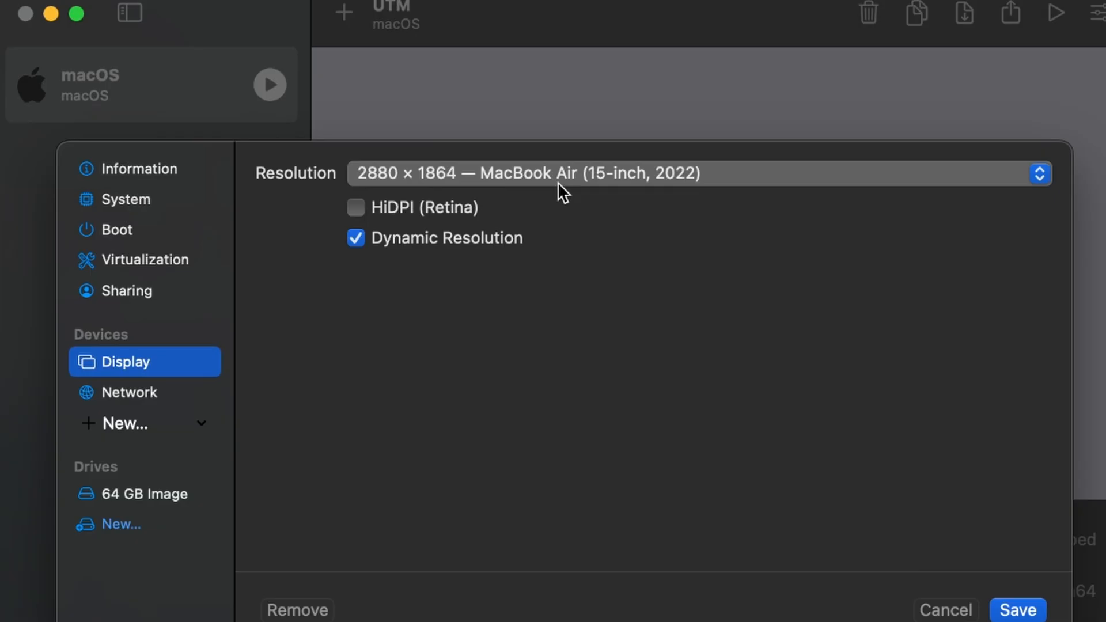
{"action": "left_click", "coordinate": [698, 174]}
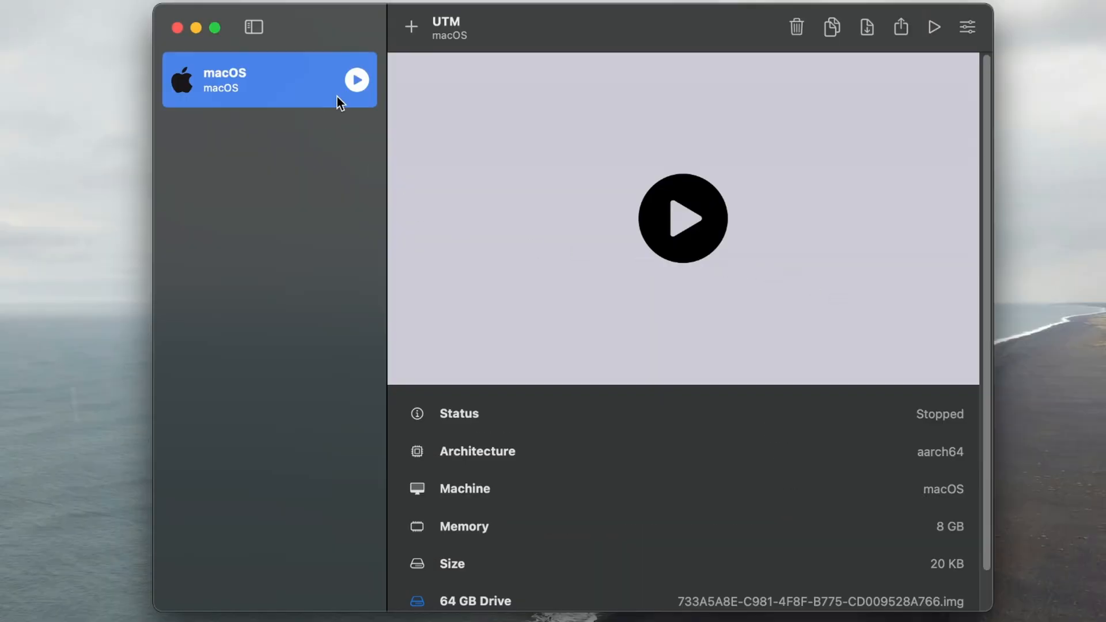
- Start the macOS VM and confirm installing macOS onto it
{"action": "left_click", "coordinate": [682, 218]}
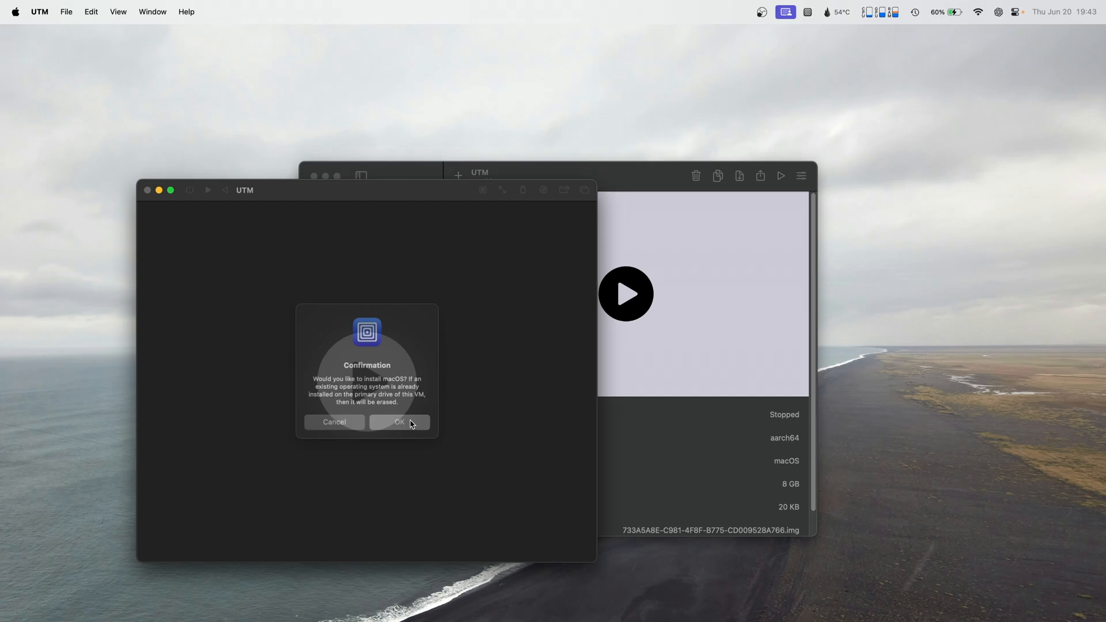
{"action": "left_click", "coordinate": [398, 422]}
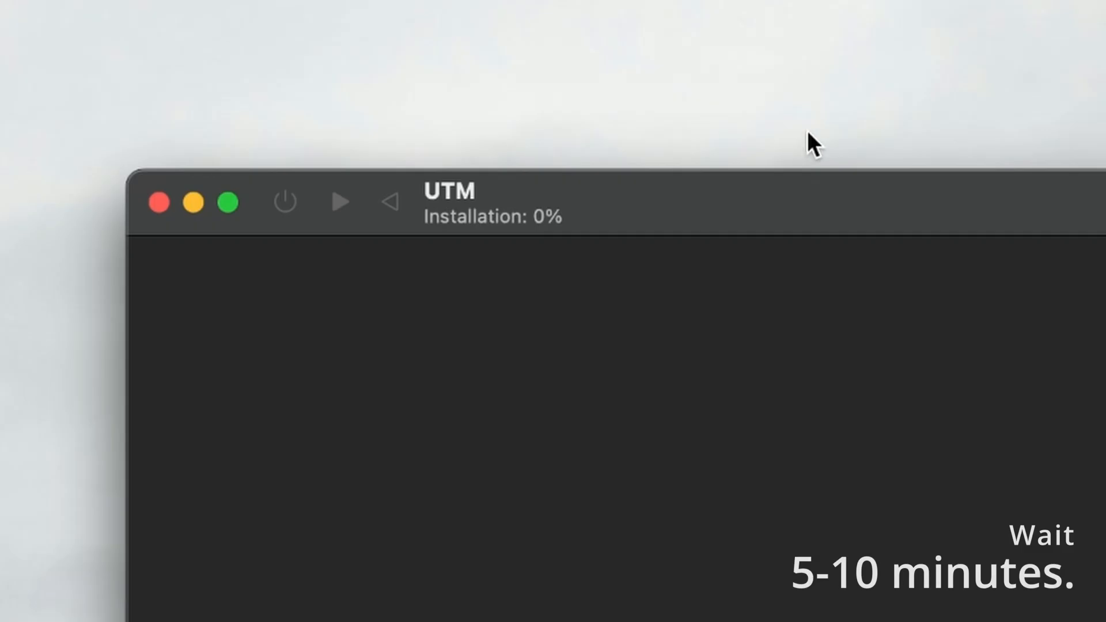
{"action": "mouse_move", "coordinate": [499, 236]}
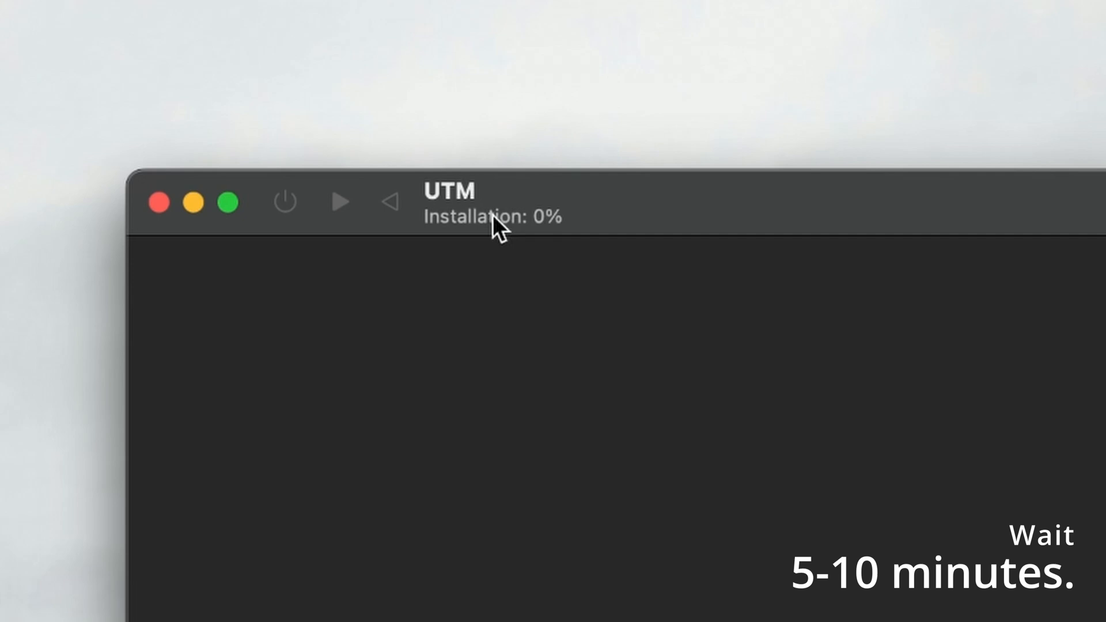
{"action": "mouse_move", "coordinate": [601, 233]}
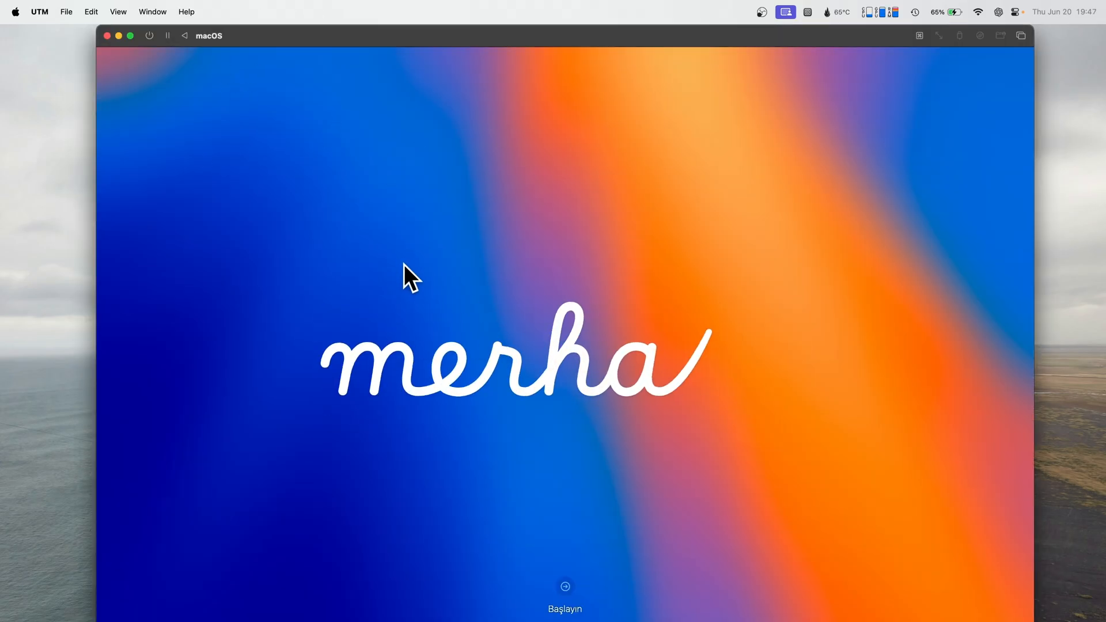
- Walk the macOS setup assistant through United States region and suggested languages
{"action": "left_click", "coordinate": [563, 587]}
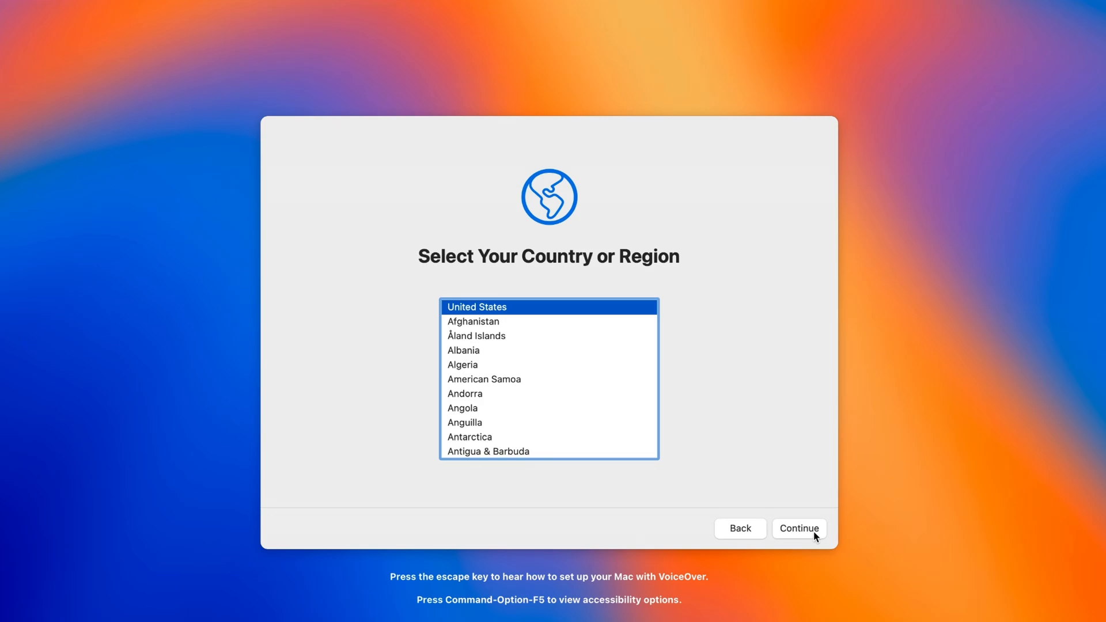
{"action": "left_click", "coordinate": [800, 529]}
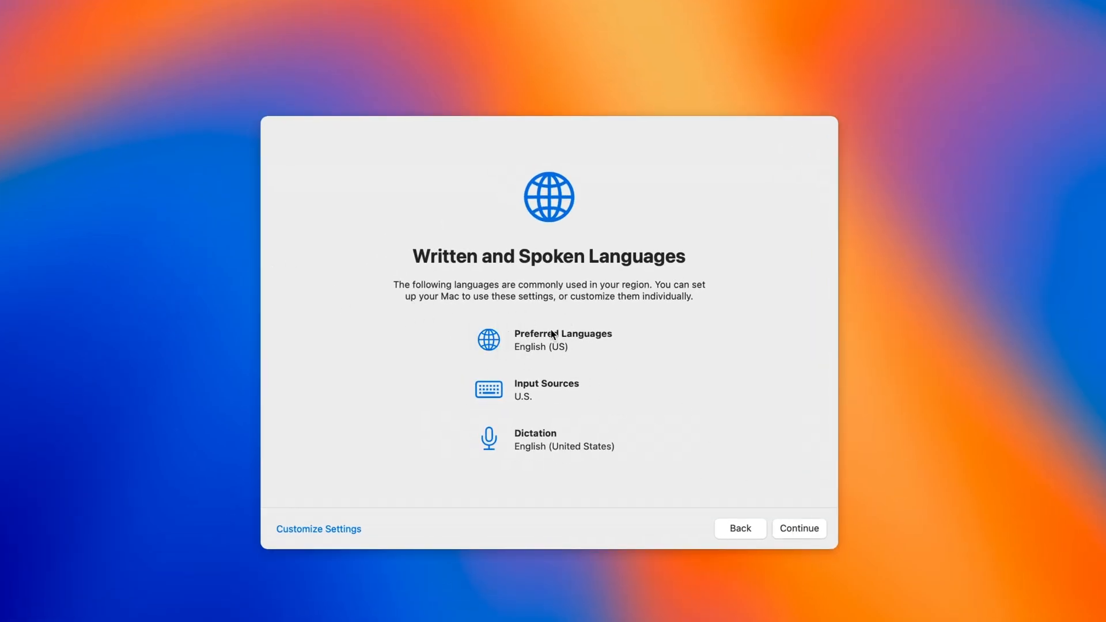
{"action": "left_click", "coordinate": [799, 529]}
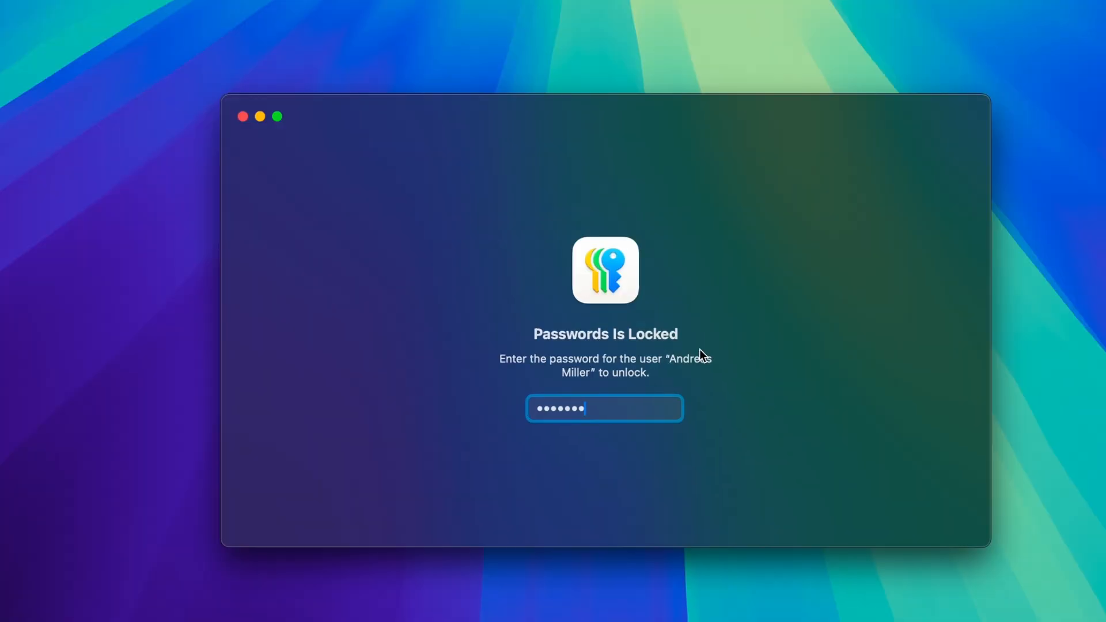
- Unlock Passwords with the account password and dismiss its welcome dialog
{"action": "key", "text": "Return"}
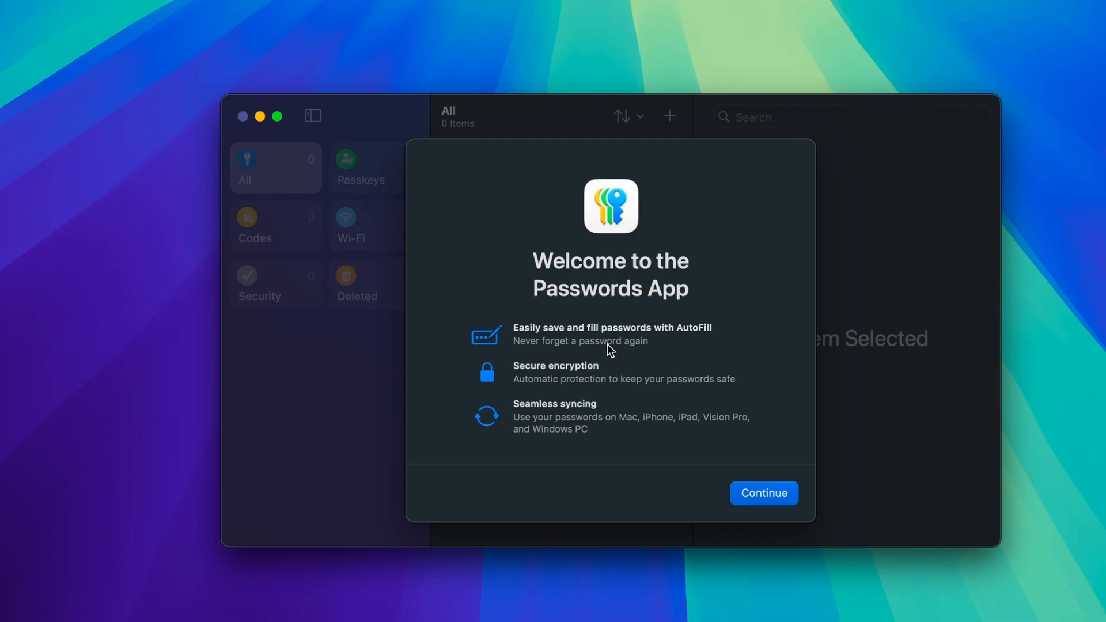
{"action": "left_click", "coordinate": [763, 493]}
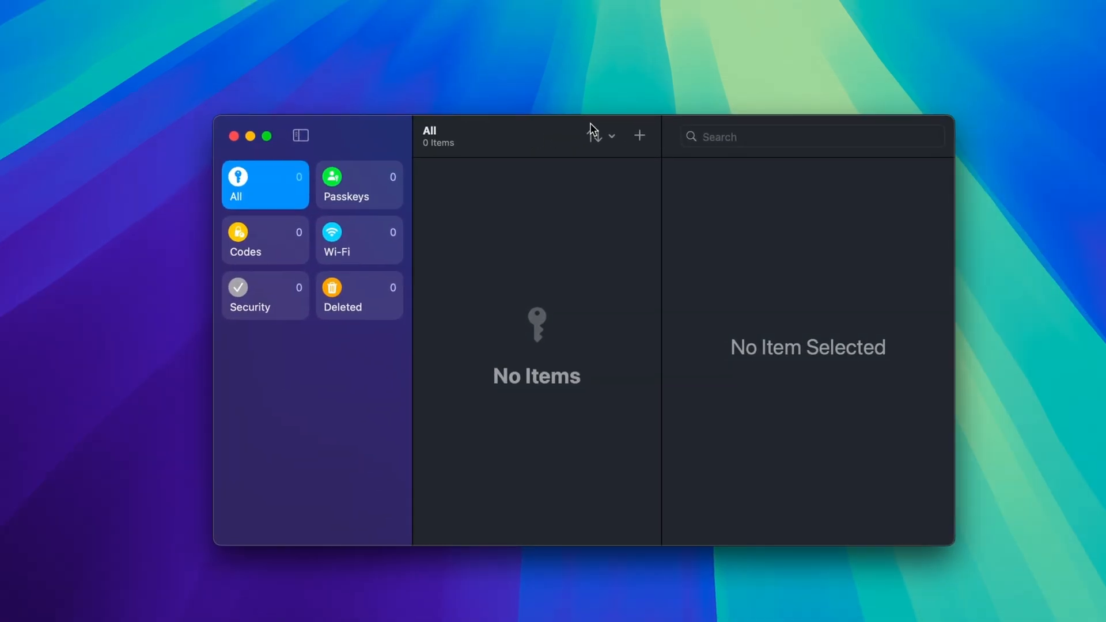